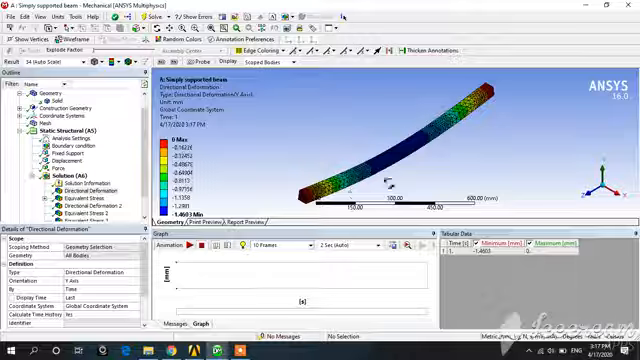
Select Directional Deformation under Solution to show the Y-axis deflection of about 1.46 mm
click(178, 251)
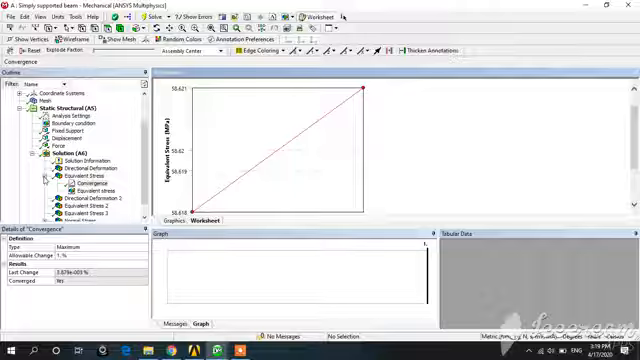
click(89, 171)
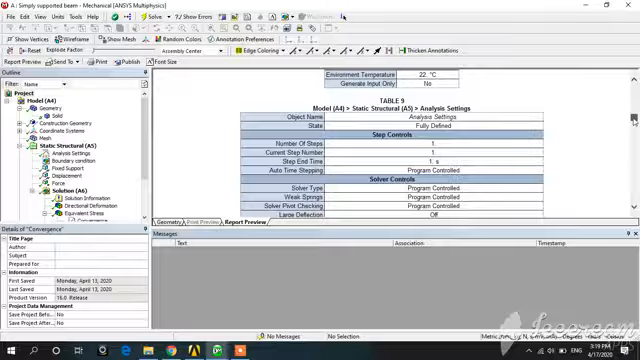
Scroll the Report Preview to the Structural Steel tables (Young's modulus 2.1e+005 MPa, Poisson's ratio 0.3)
scroll(down, 3)
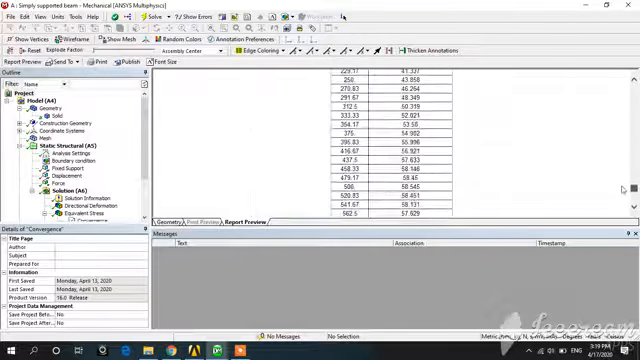
scroll(down, 3)
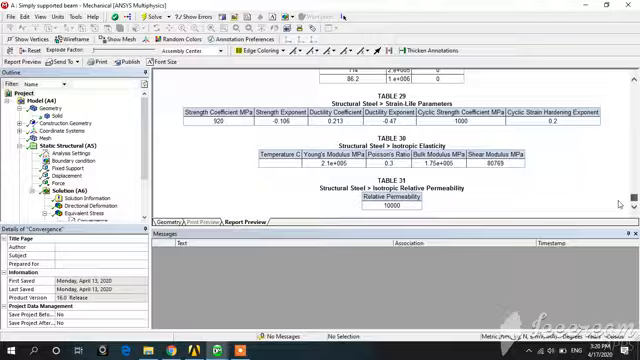